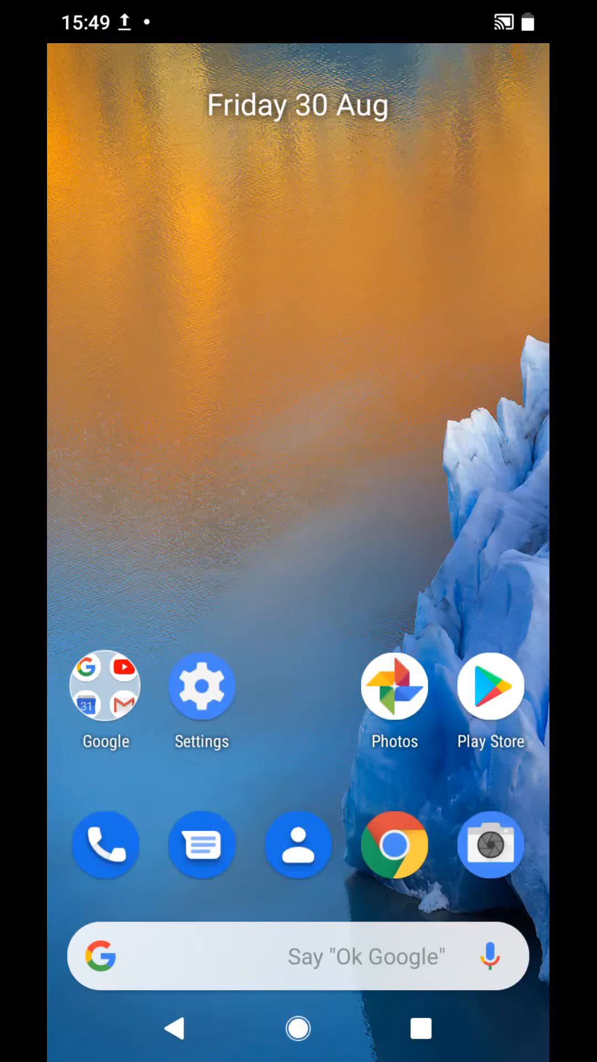
Launch the Settings app from the home screen
click(201, 688)
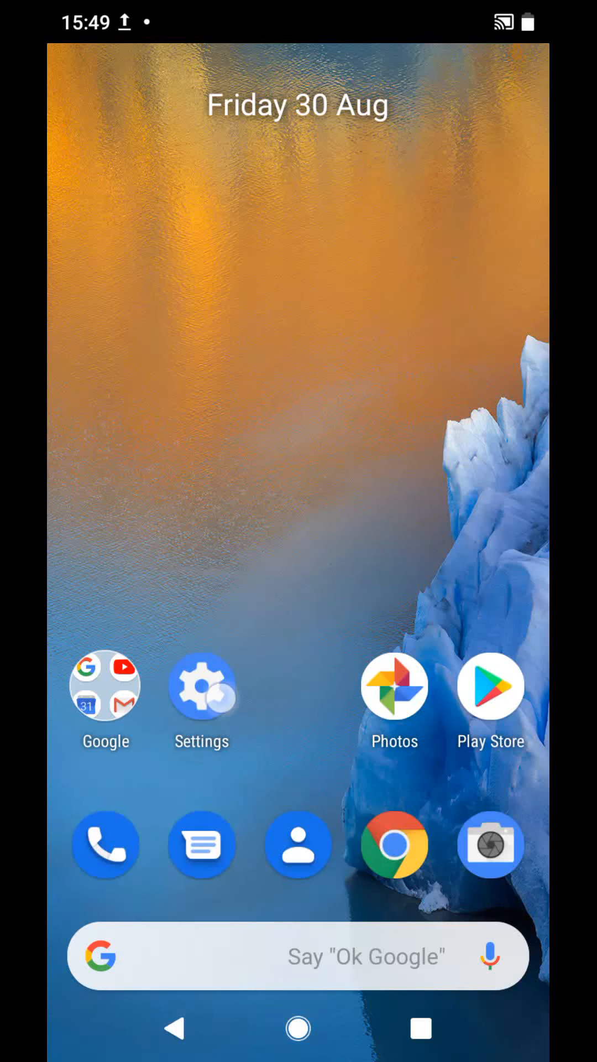
Go to System > Reset options and choose Erase all data (factory reset)
click(202, 687)
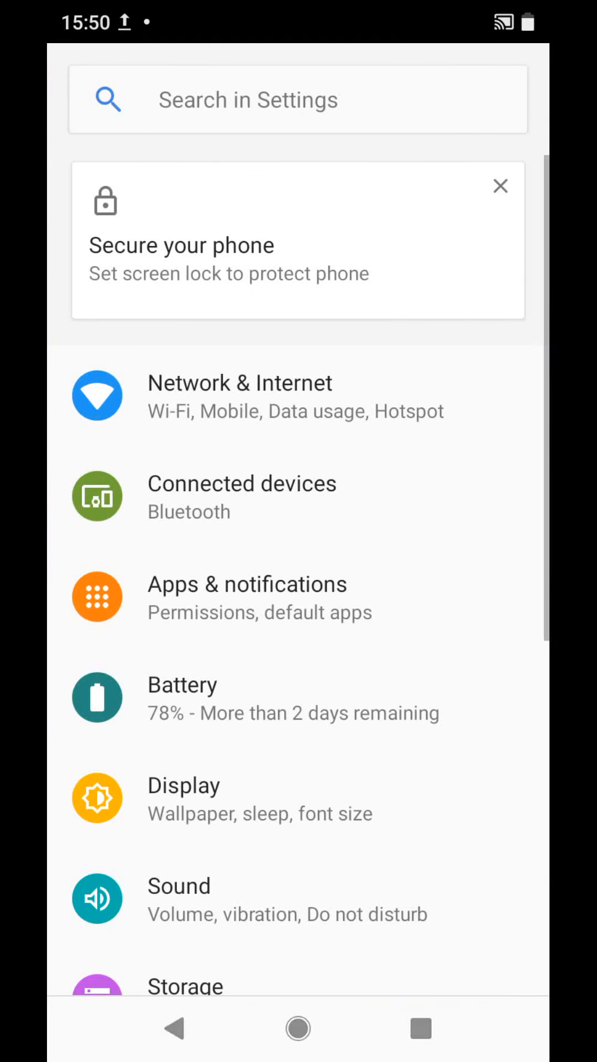
scroll(down, 3)
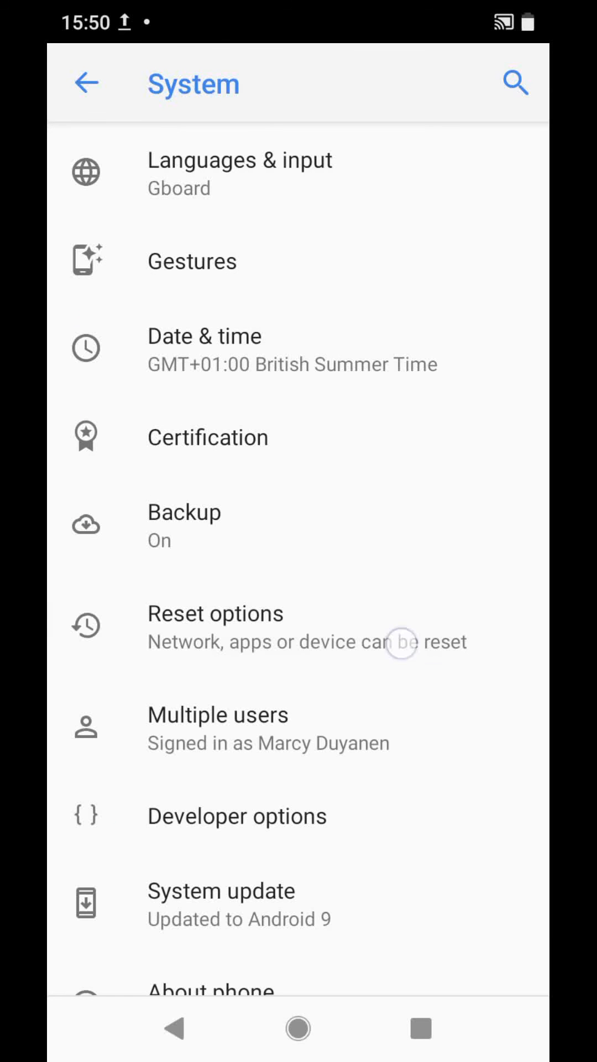
click(215, 623)
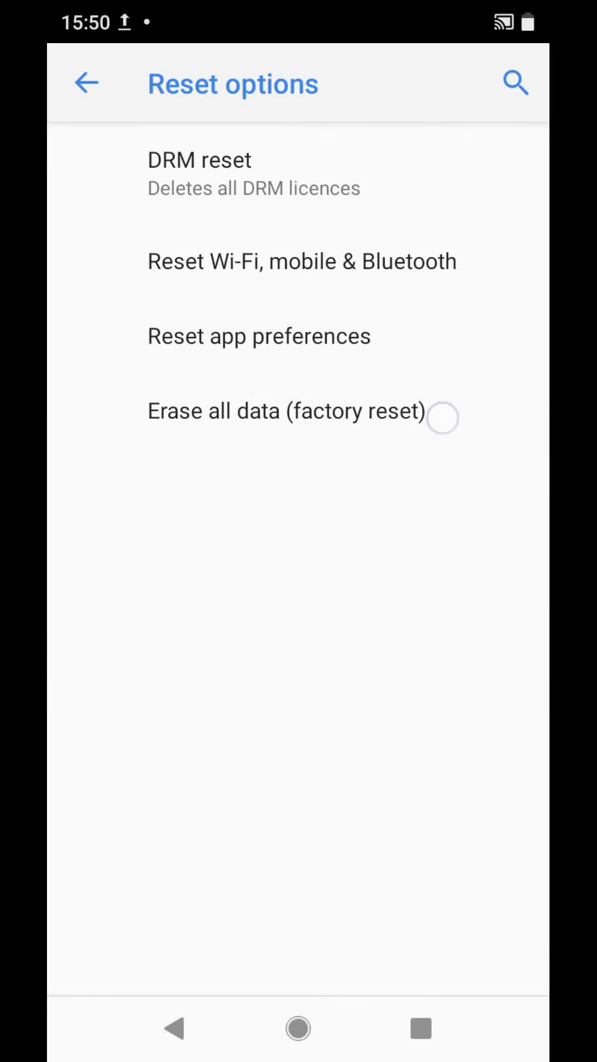
click(286, 411)
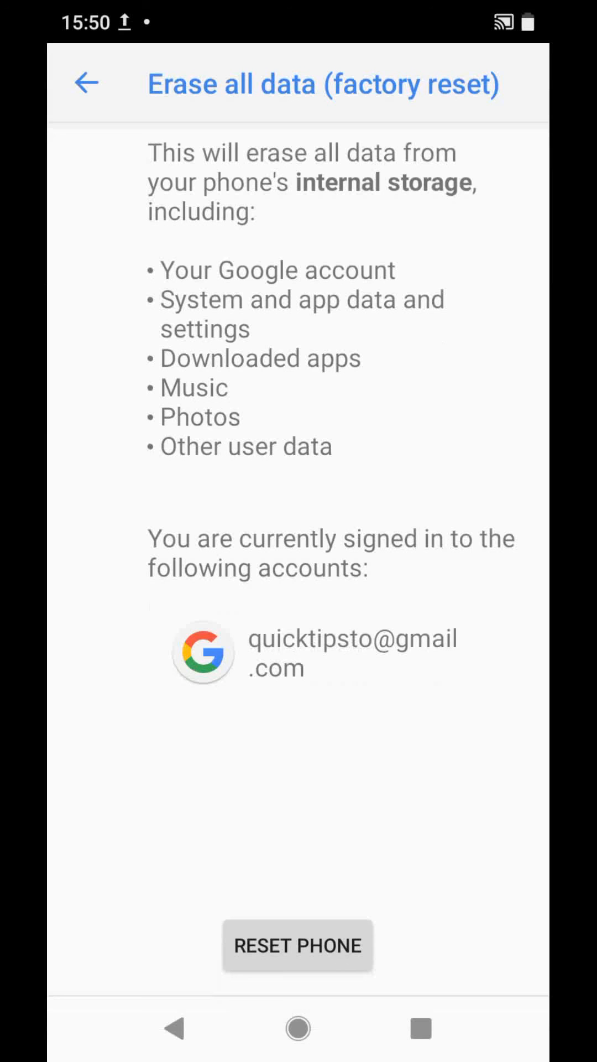
Confirm Reset phone to reach the final 'Reset?' erase prompt
click(297, 944)
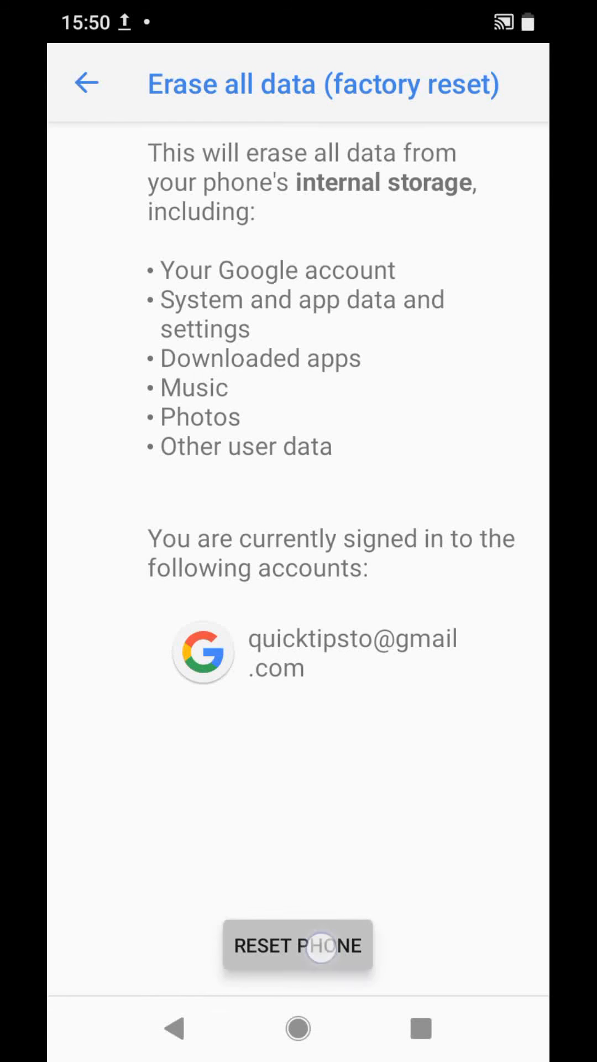
click(296, 945)
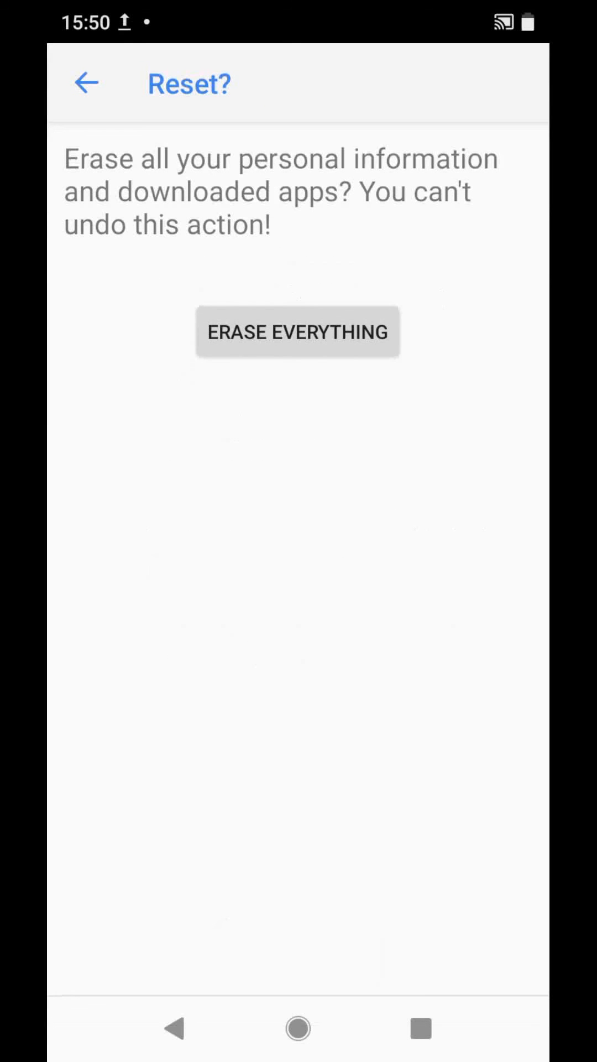